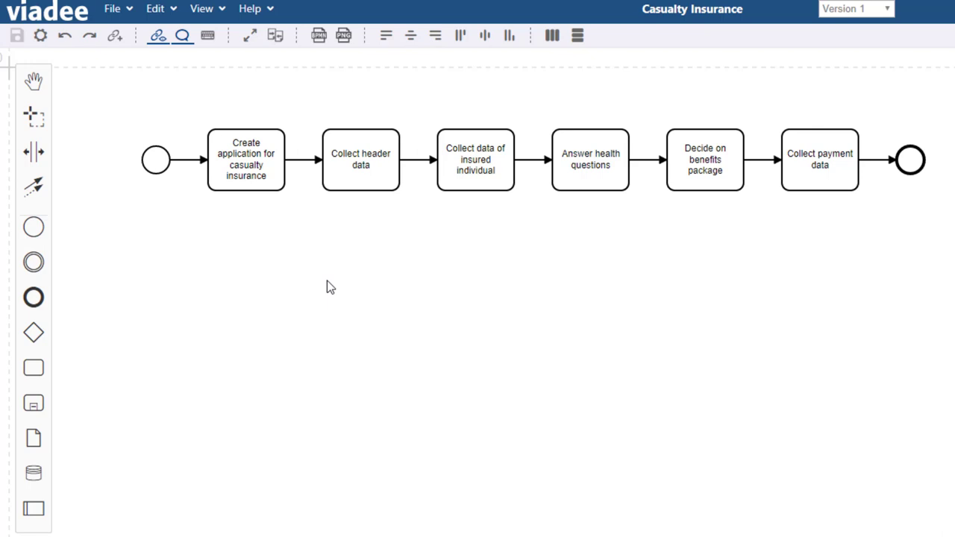
mouse_move(237, 320)
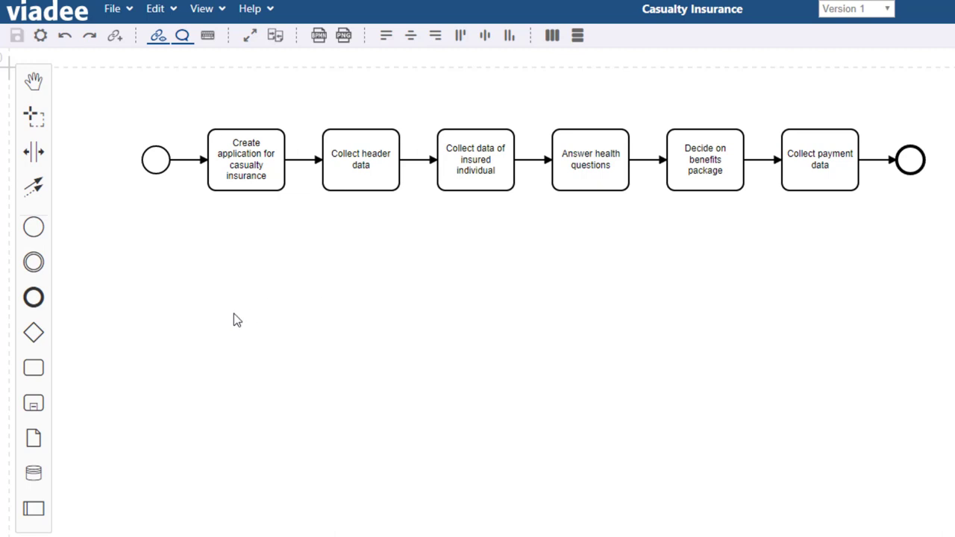
mouse_move(33, 403)
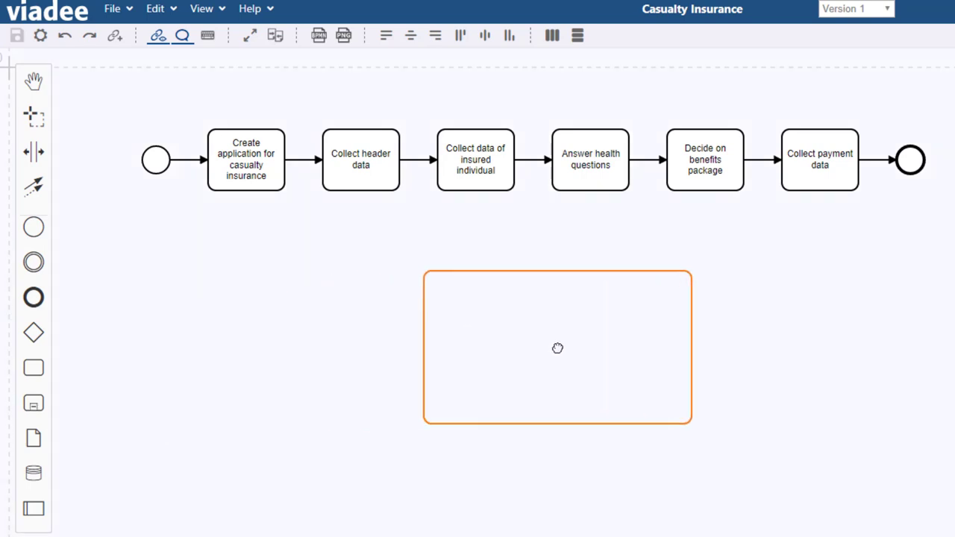
Place an expanded sub-process below the task row and name it 'Collect data on insured individuals'.
left_click(558, 347)
type("Collect data on insured i")
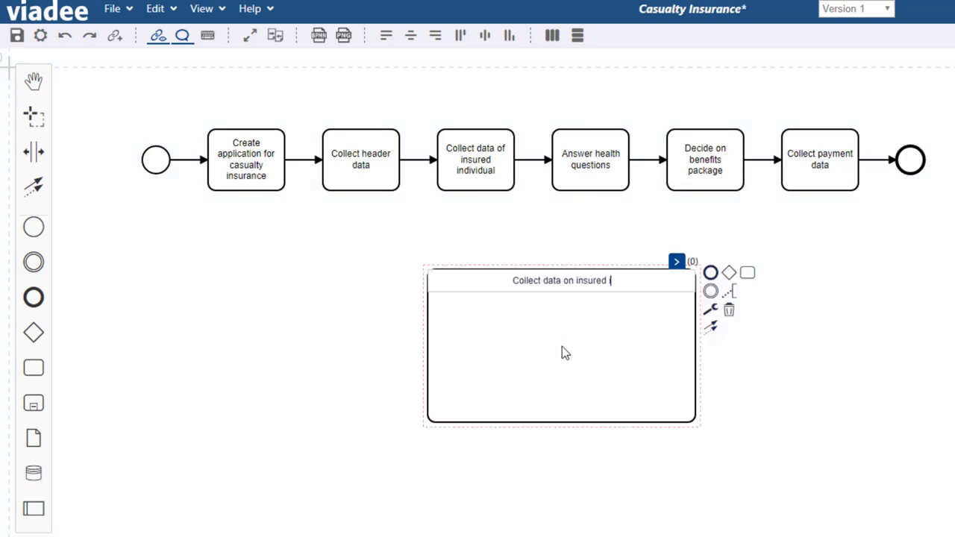
type("ndividuals")
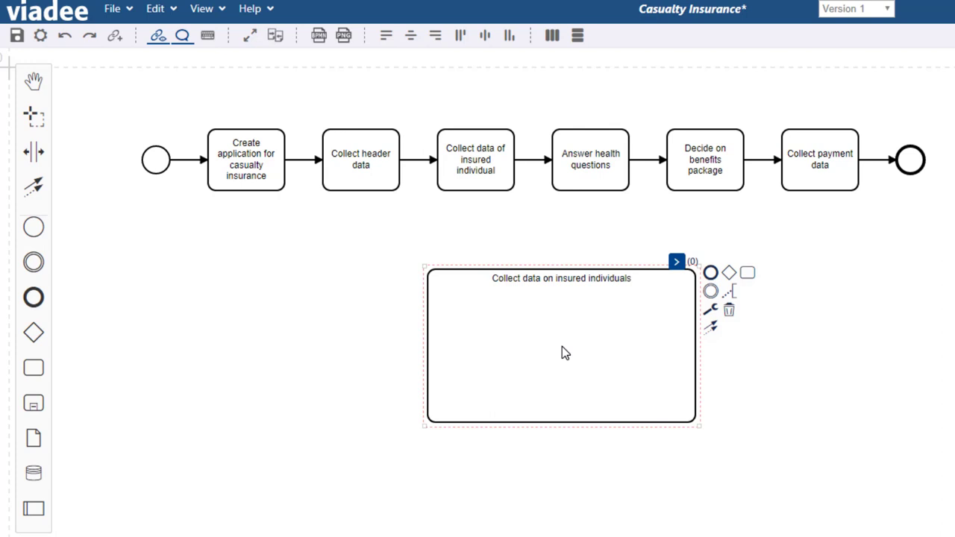
left_click(407, 107)
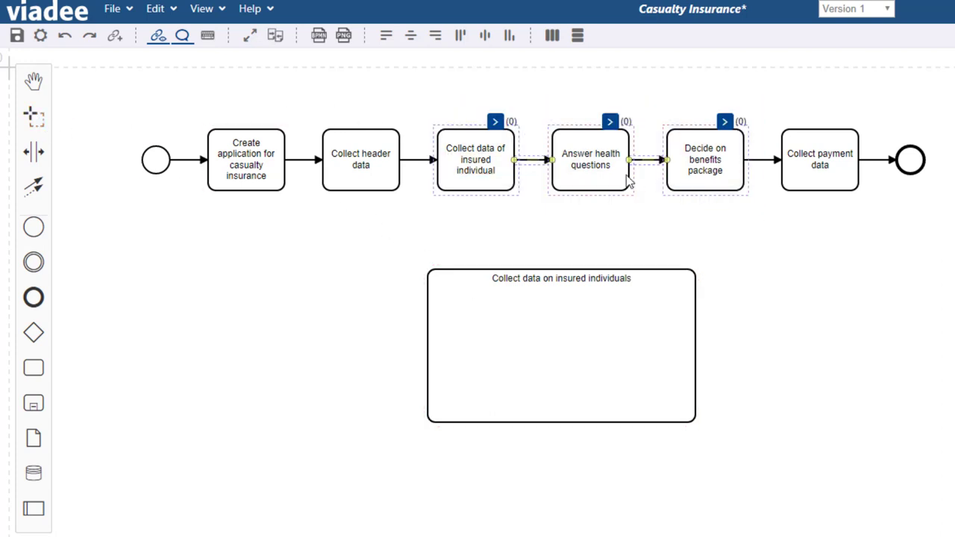
Drag the three middle tasks into the sub-process and bracket them with start and end events.
left_click_drag(590, 159, 563, 350)
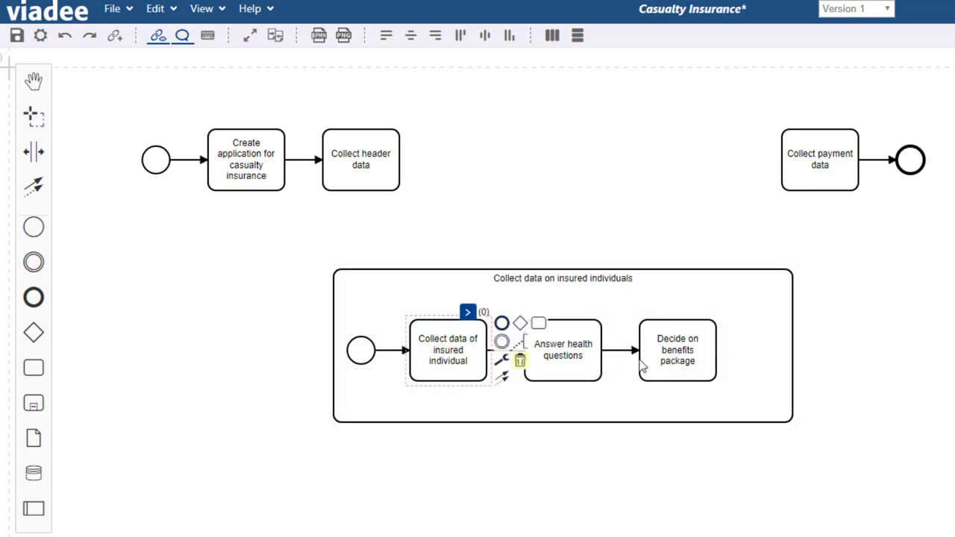
left_click(677, 350)
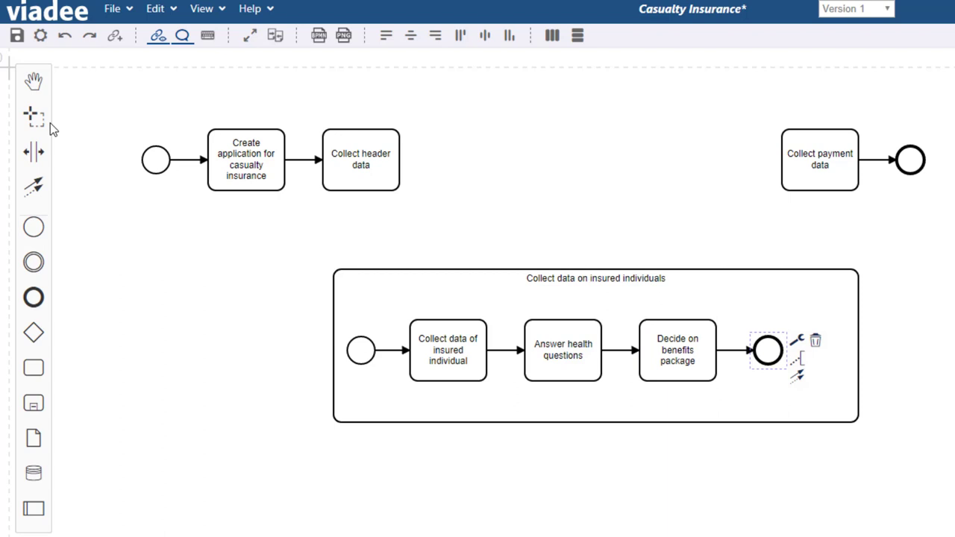
left_click(818, 159)
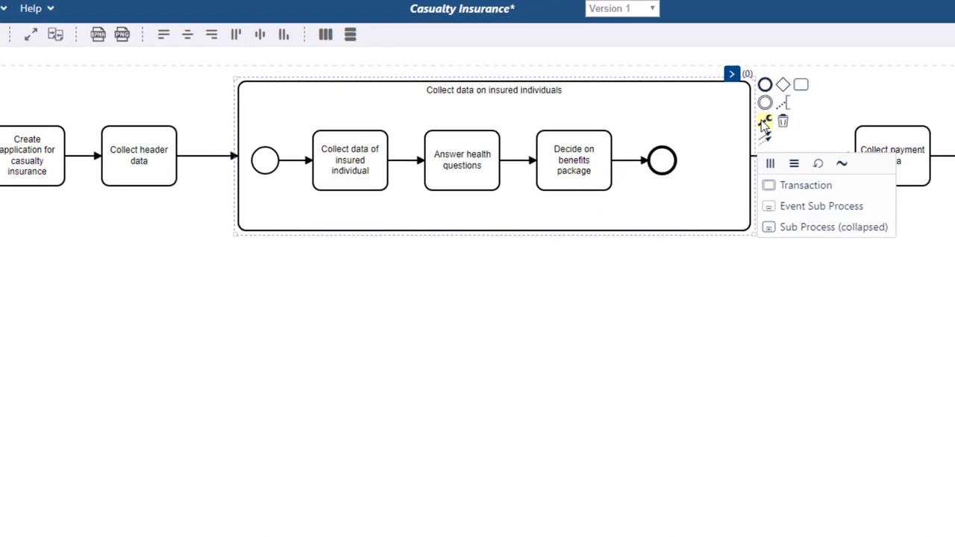
mouse_move(794, 163)
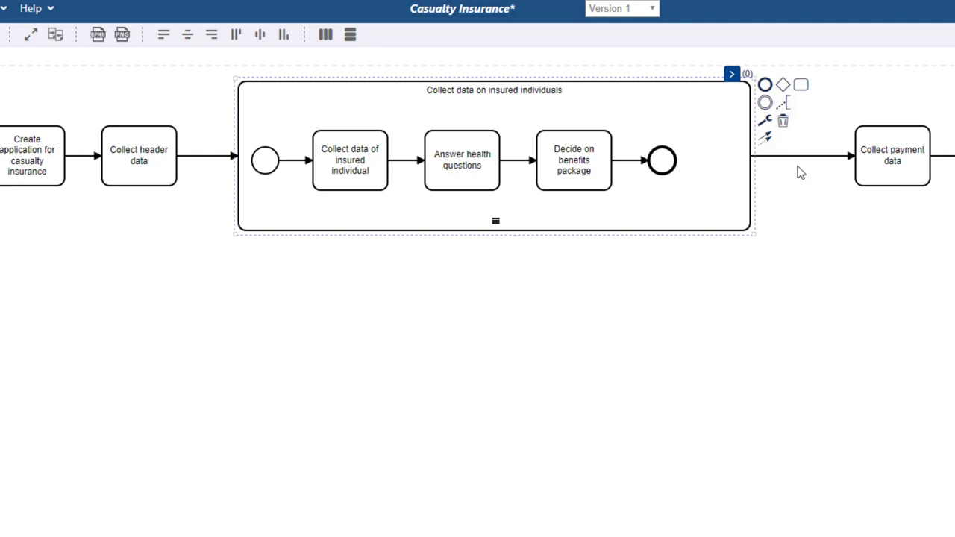
mouse_move(765, 121)
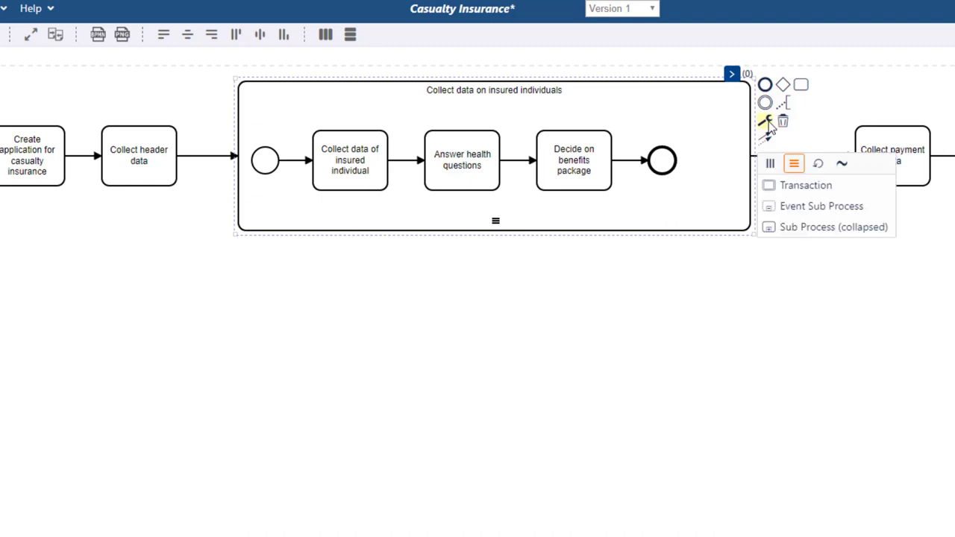
mouse_move(799, 229)
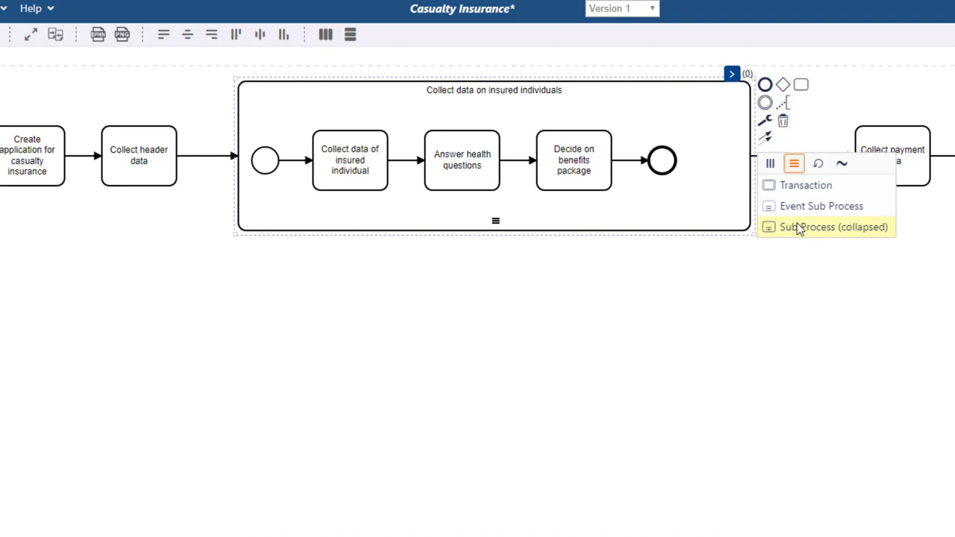
Change the multi-instance sub-process to Sub Process (collapsed) via the wrench menu.
left_click(833, 226)
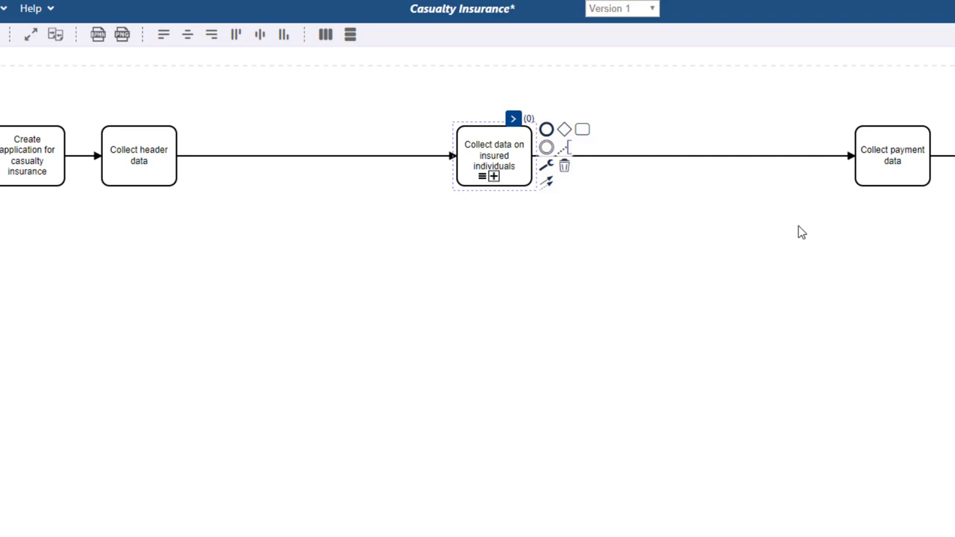
mouse_move(631, 197)
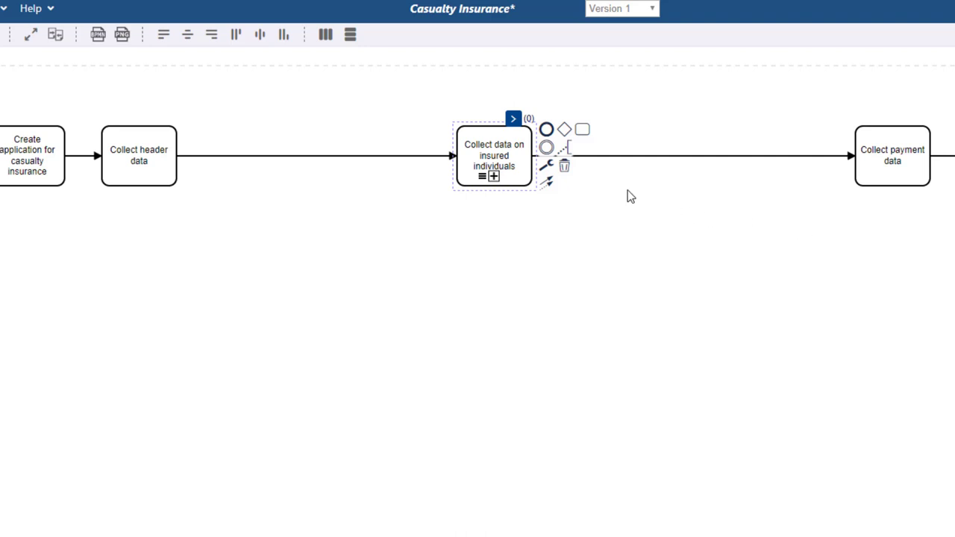
Change the collapsed sub-process's type to Call Activity, keeping it sequential multi-instance.
left_click(547, 166)
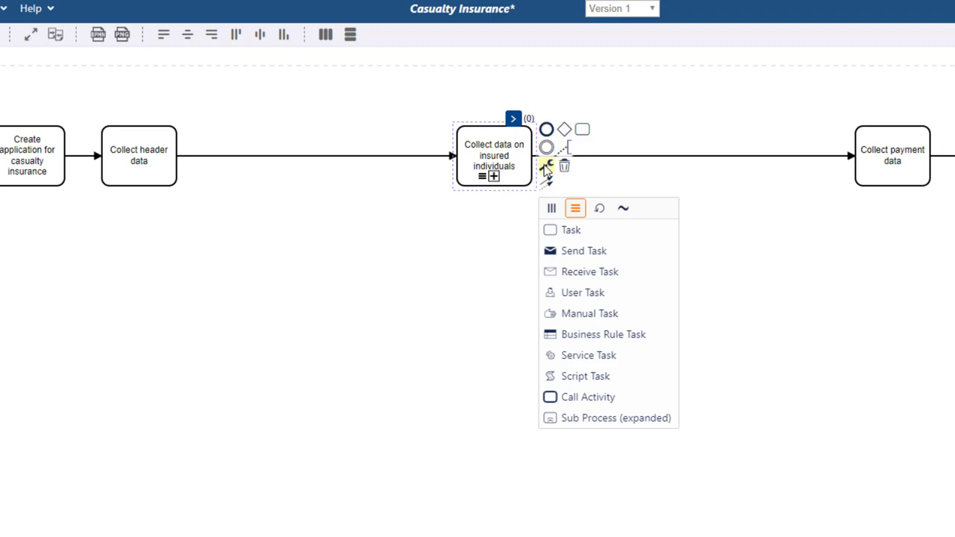
mouse_move(588, 396)
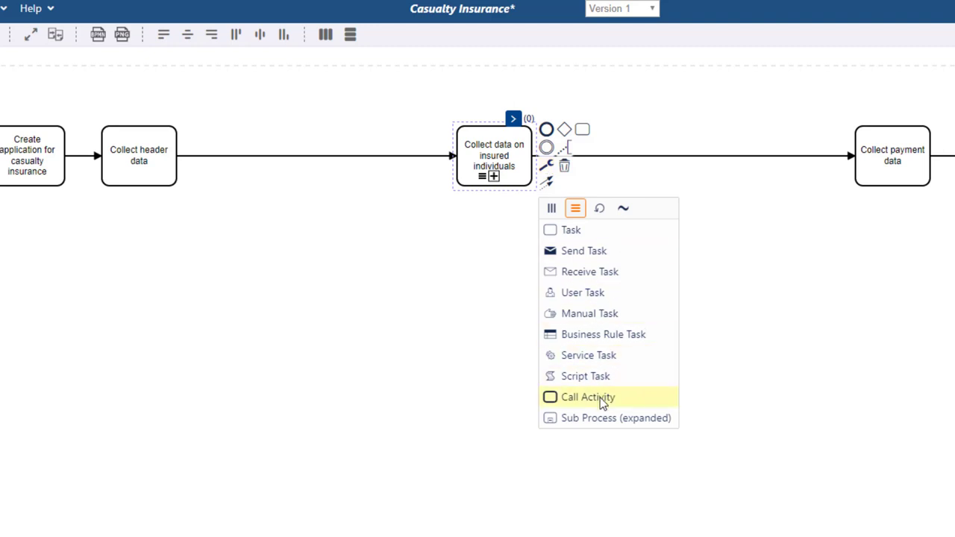
left_click(588, 396)
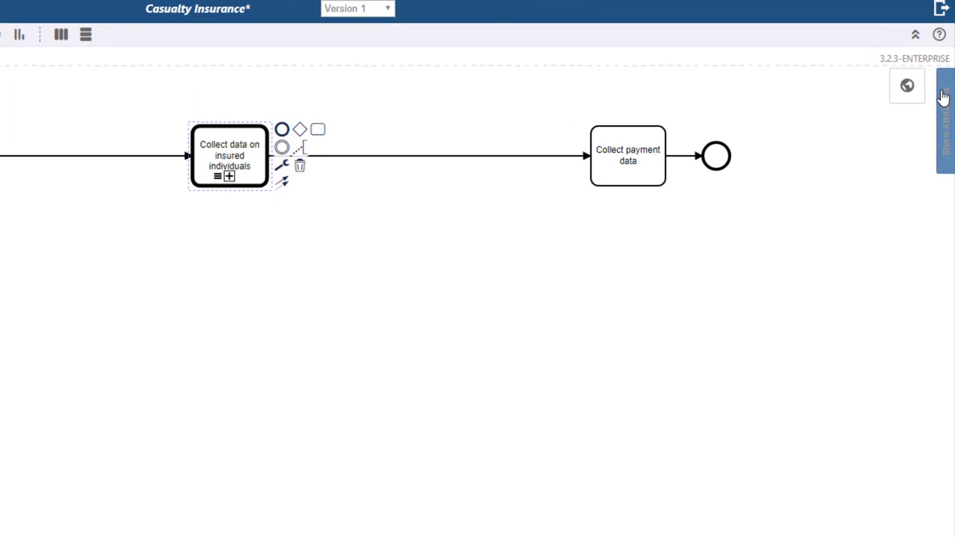
In Show Attributes, add a link to 'Collect data on insured individuals.bpmn' with its description.
left_click(944, 120)
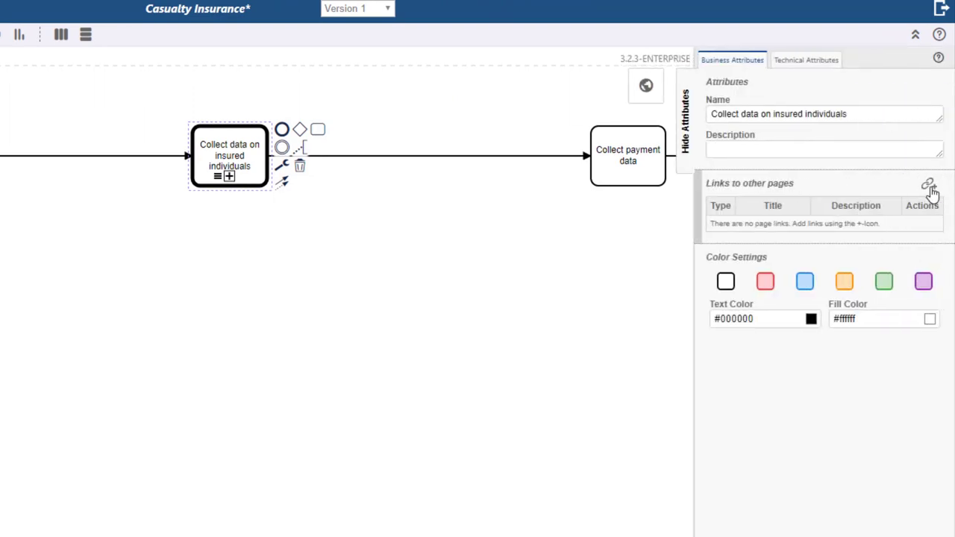
left_click(928, 186)
type("proce")
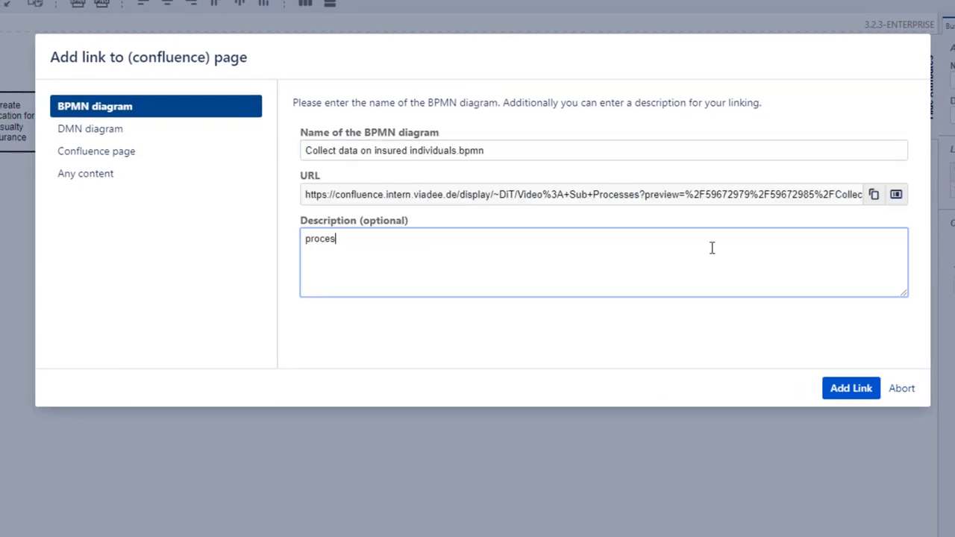
type("s in call activity")
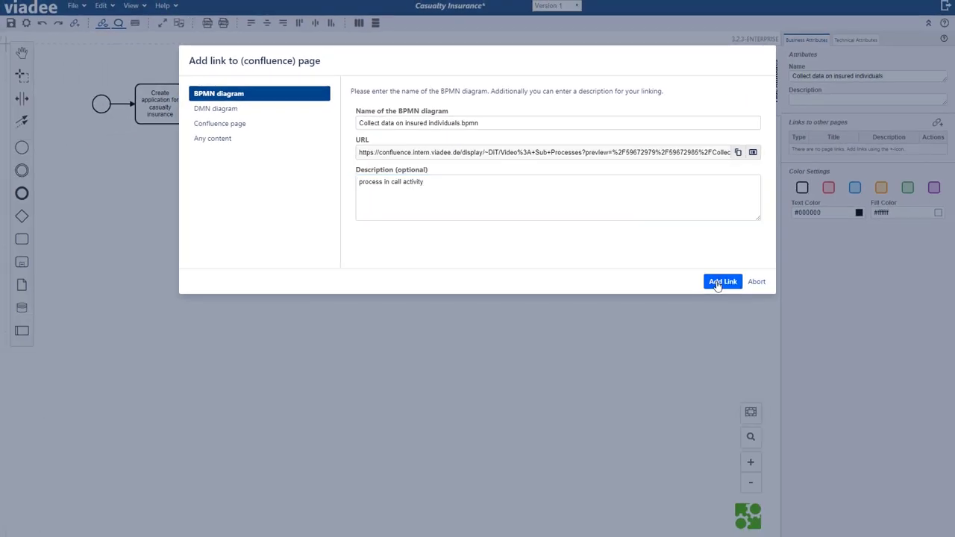
left_click(722, 281)
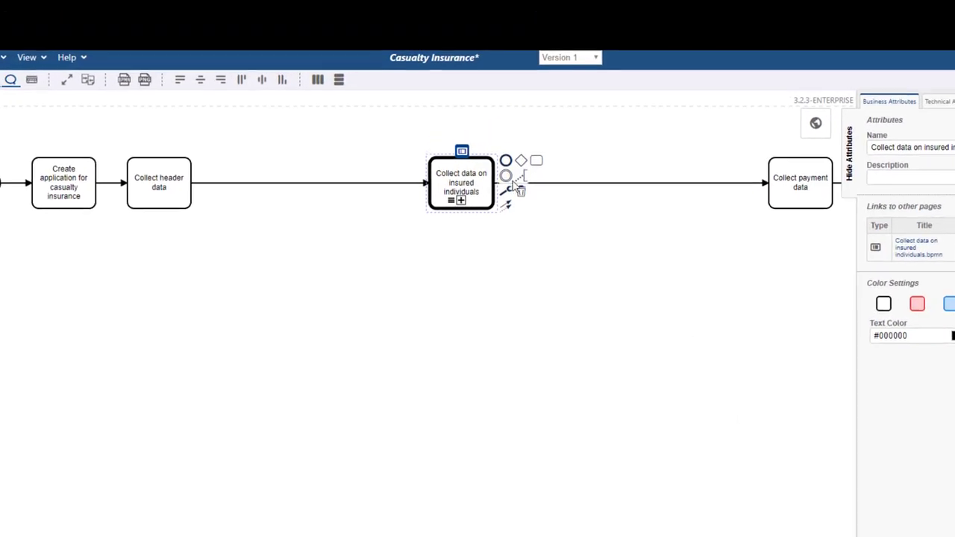